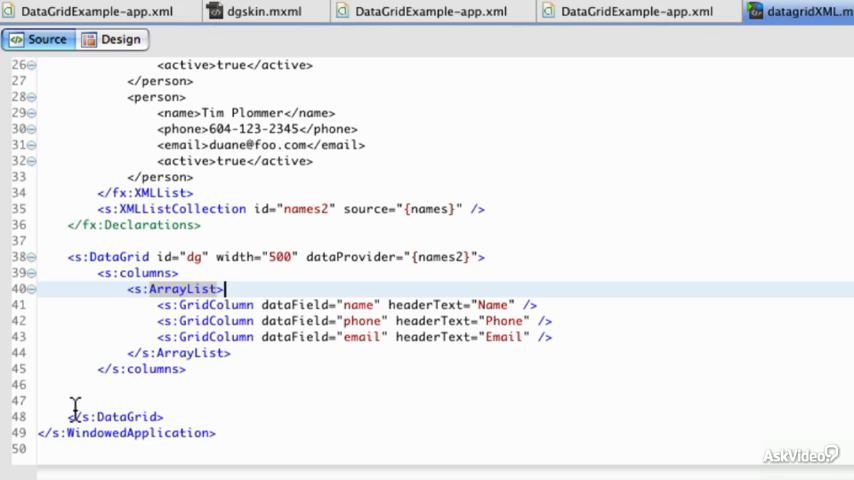
Step: Remove the blank lines after the DataGrid and start an <s:Form> tag below it
{"action": "left_click", "coordinate": [35, 384]}
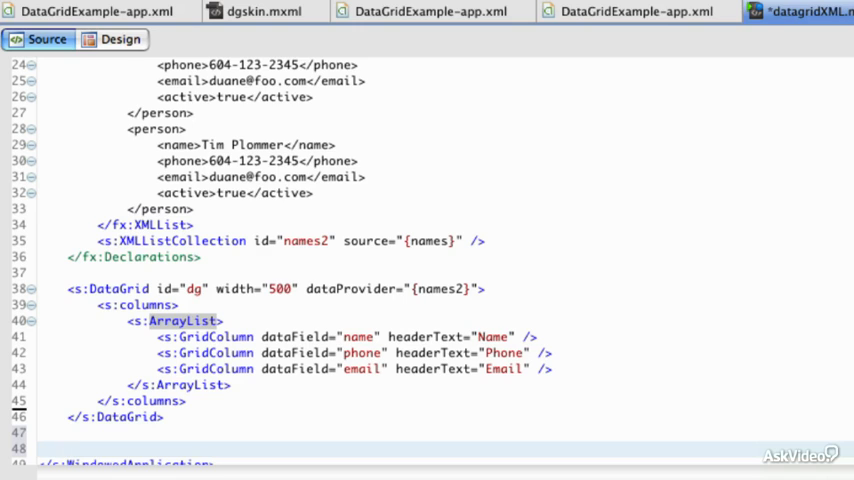
{"action": "type", "text": "<for"}
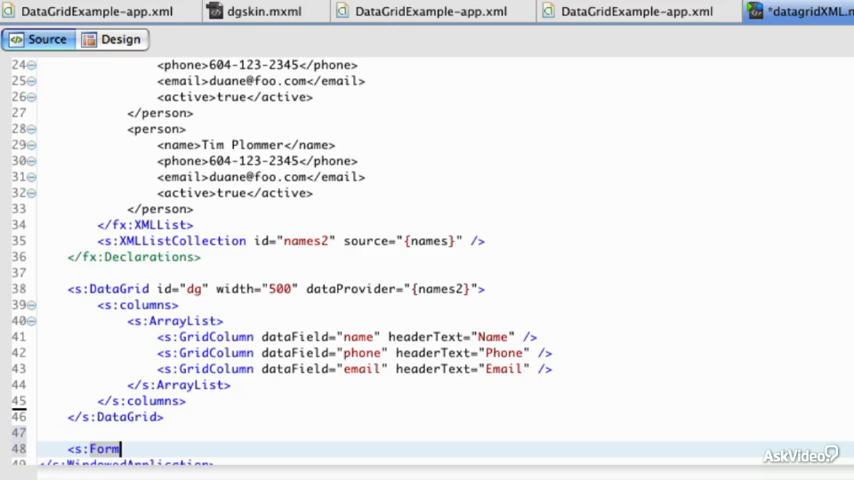
Step: Inside the Form, insert an <s:FormItem label="Name"> element
{"action": "scroll", "scroll_direction": "down", "scroll_amount": 3}
{"action": "type", "text": ">"}
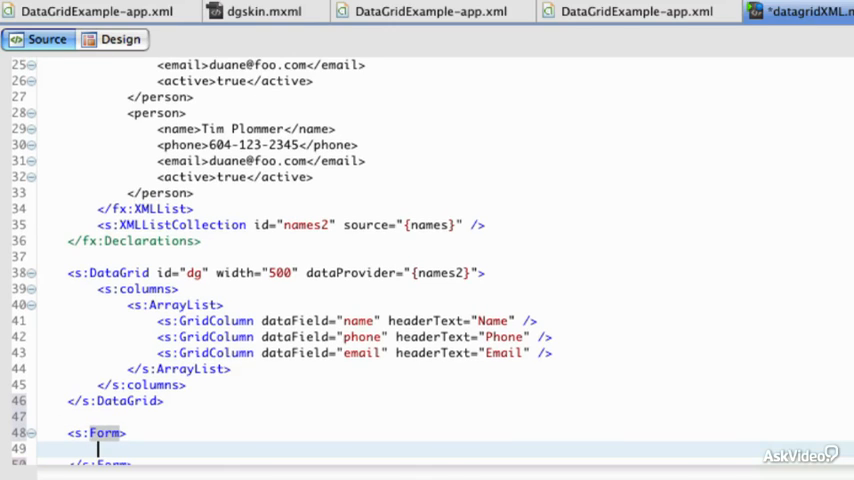
{"action": "type", "text": "<fo"}
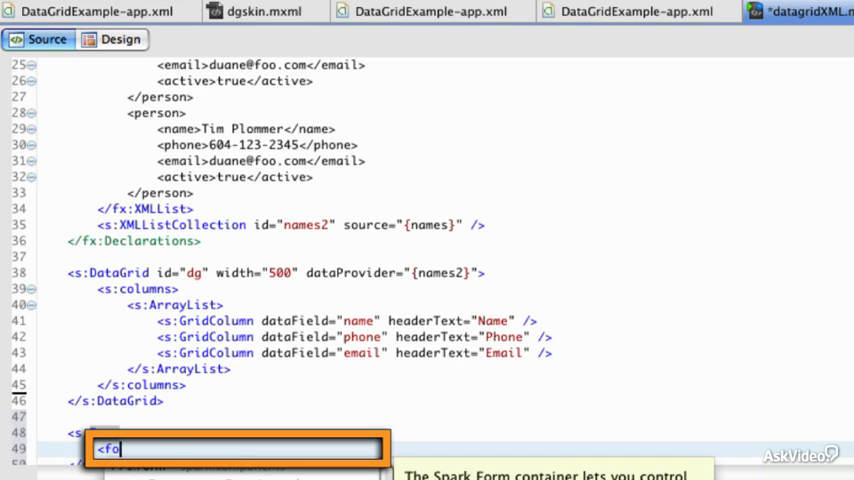
{"action": "type", "text": "s:FormItem"}
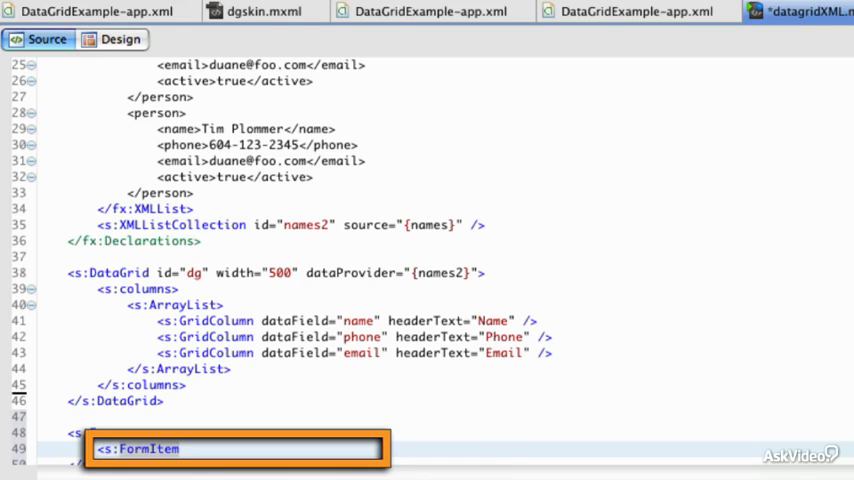
{"action": "type", "text": "lab"}
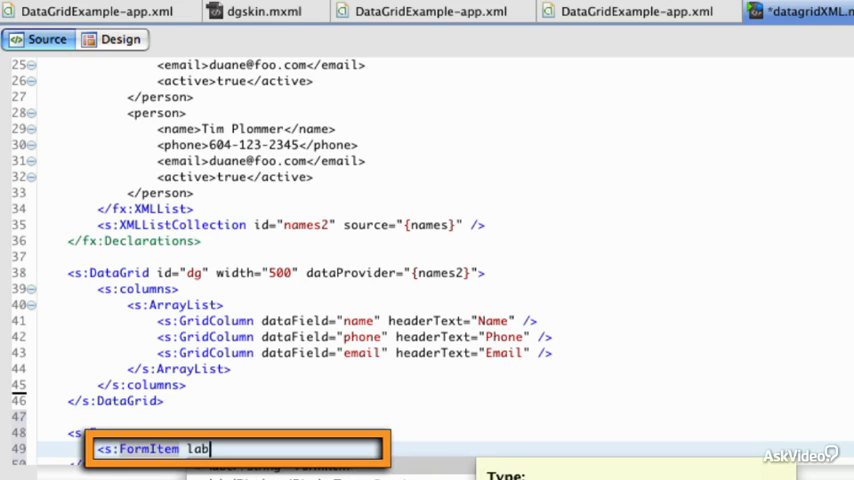
{"action": "type", "text": "el=\""}
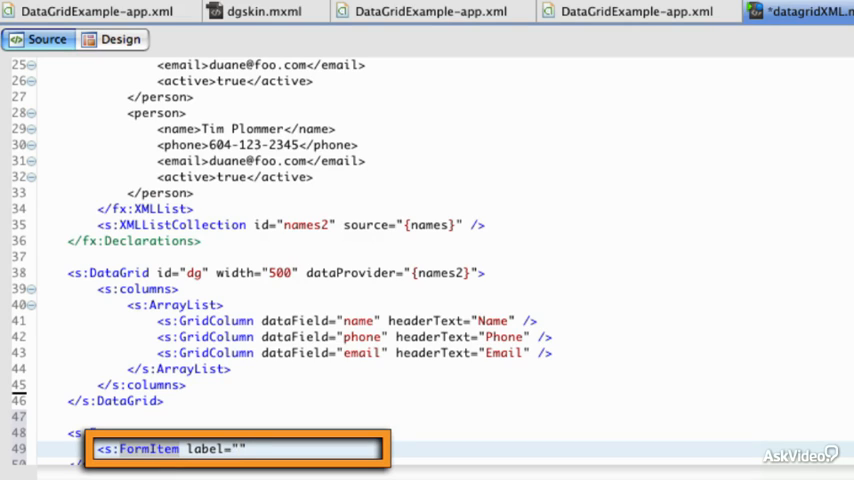
{"action": "type", "text": "Name"}
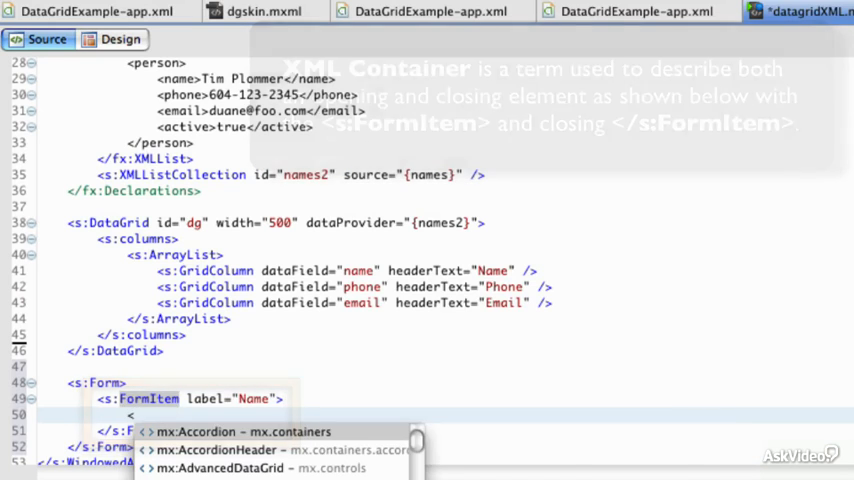
Step: Add <s:Label text="{dg.selectedItem.name}" /> inside the Name FormItem
{"action": "type", "text": "<l"}
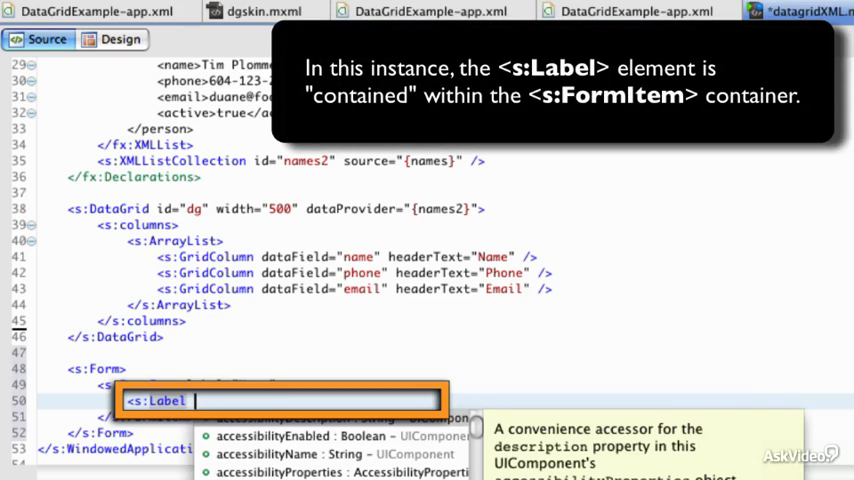
{"action": "type", "text": "text=\""}
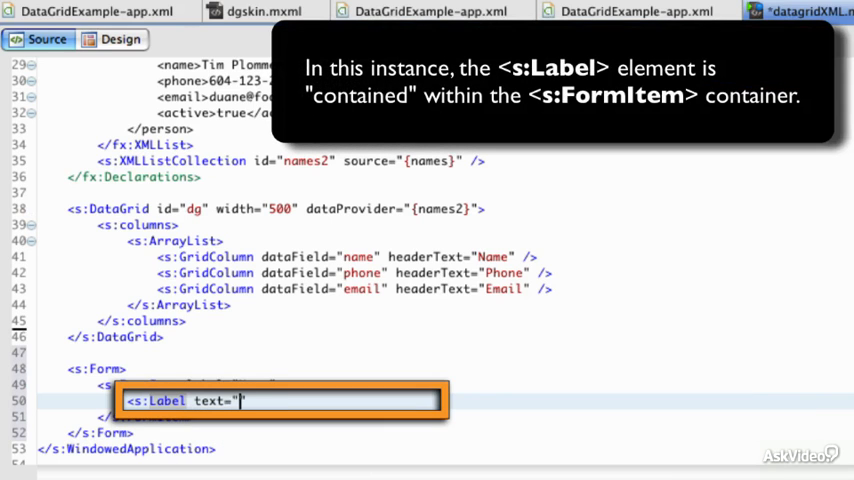
{"action": "type", "text": "{}\""}
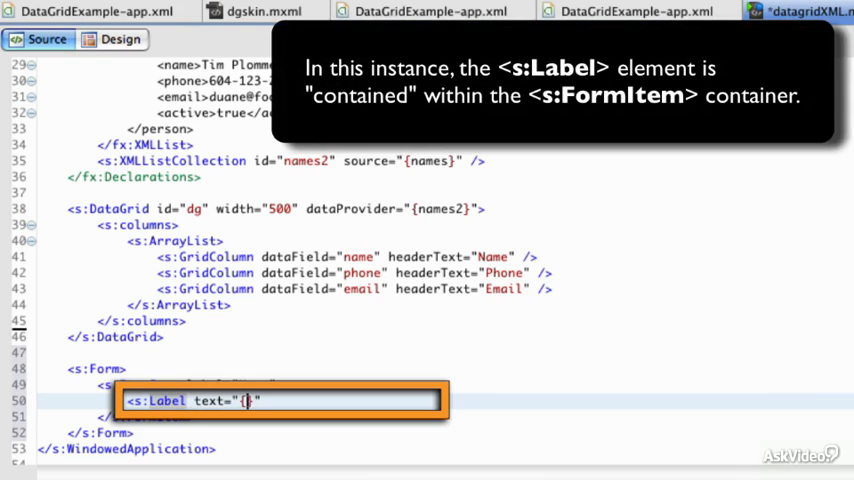
{"action": "type", "text": "dg."}
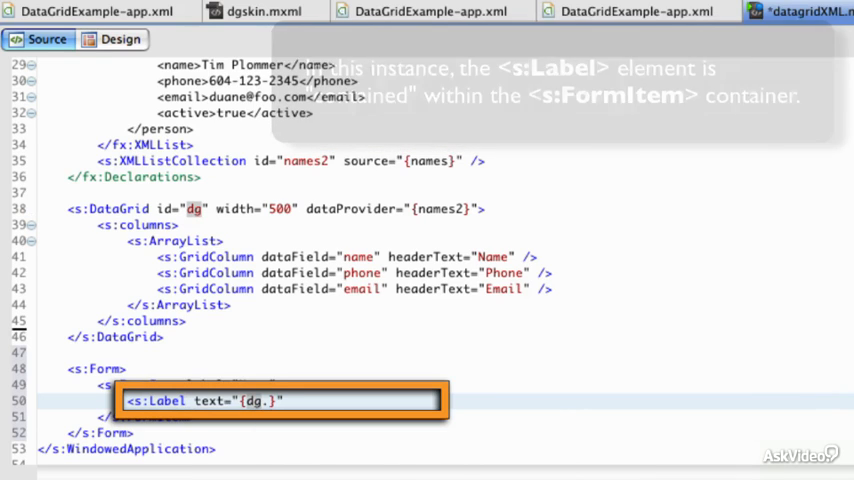
{"action": "type", "text": "s"}
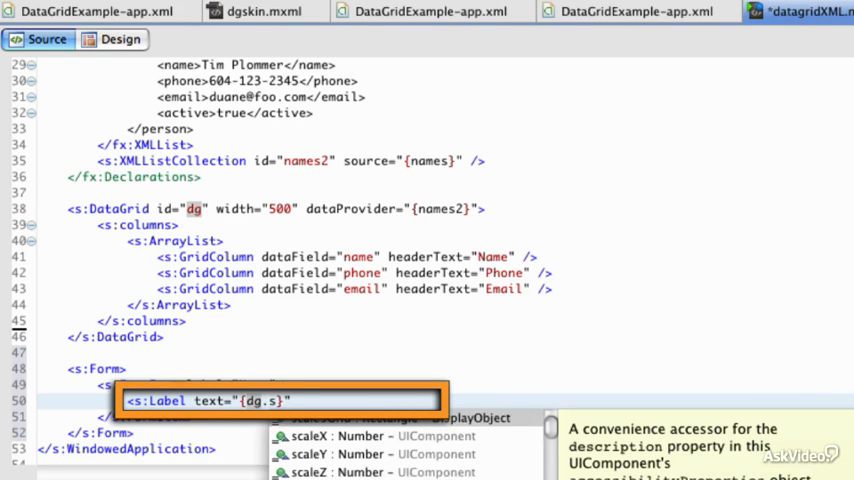
{"action": "type", "text": "electedItem"}
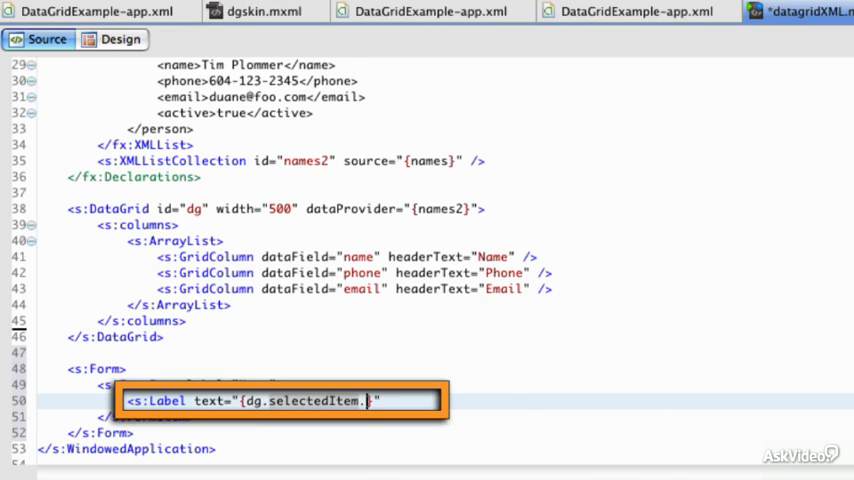
{"action": "type", "text": "."}
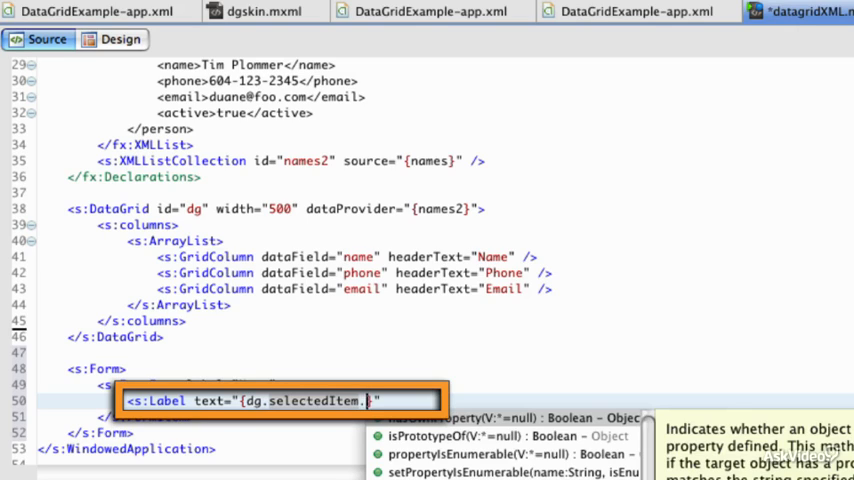
{"action": "type", "text": "name}"}
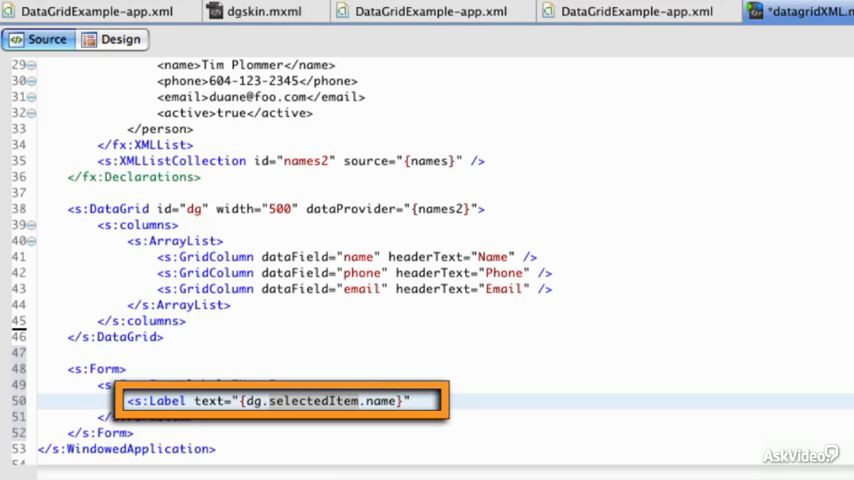
{"action": "type", "text": "/>"}
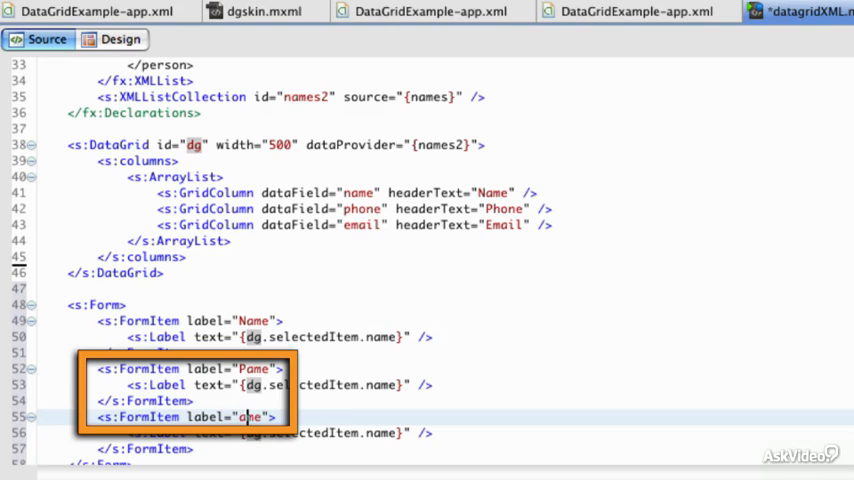
Step: Duplicate the Name item as Phone and Email items bound to .phone and .email
{"action": "type", "text": "Email"}
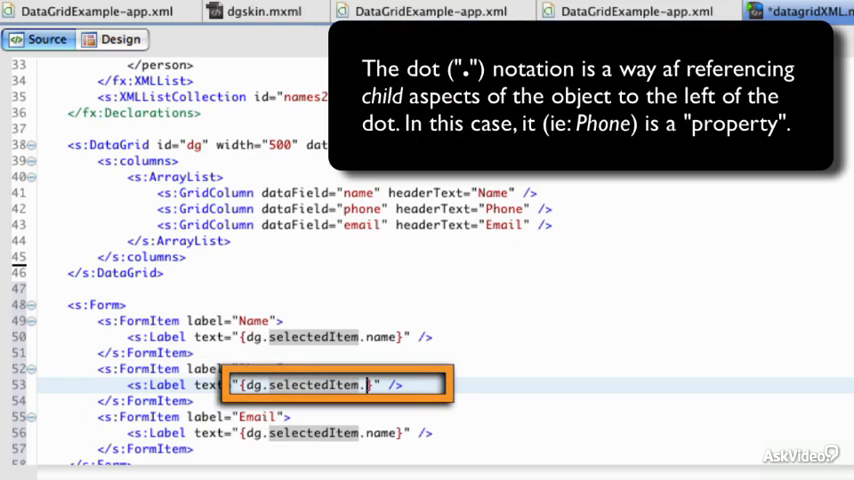
{"action": "type", "text": "phone"}
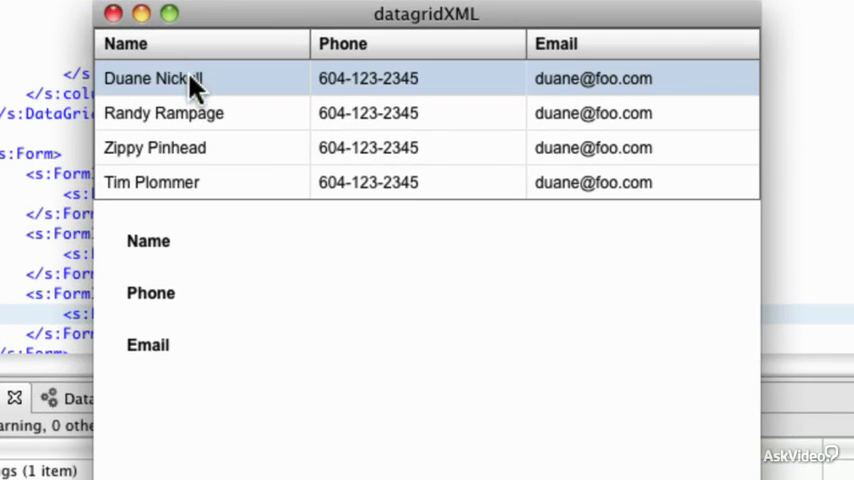
Step: Select the first, third and second grid rows to check the form details update
{"action": "left_click", "coordinate": [153, 78]}
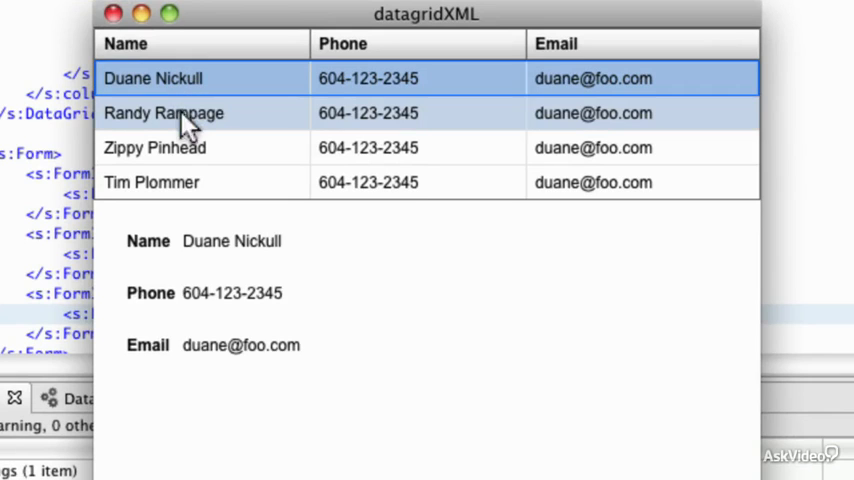
{"action": "left_click", "coordinate": [155, 147]}
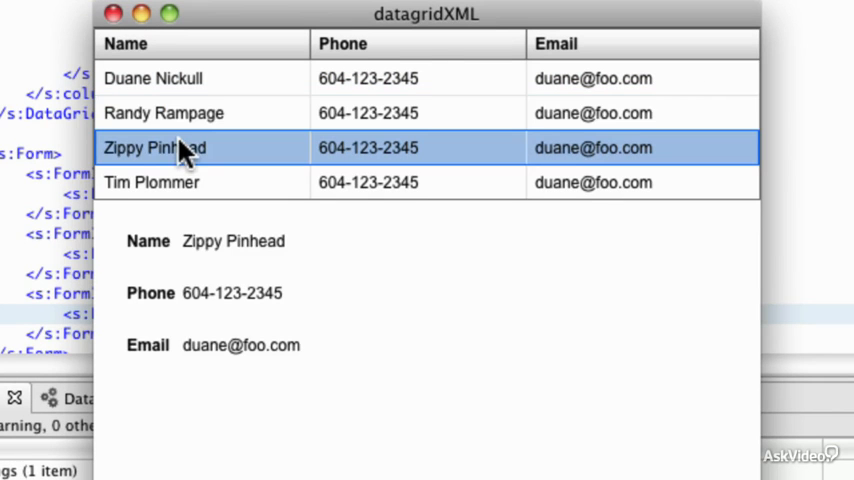
{"action": "left_click", "coordinate": [163, 113]}
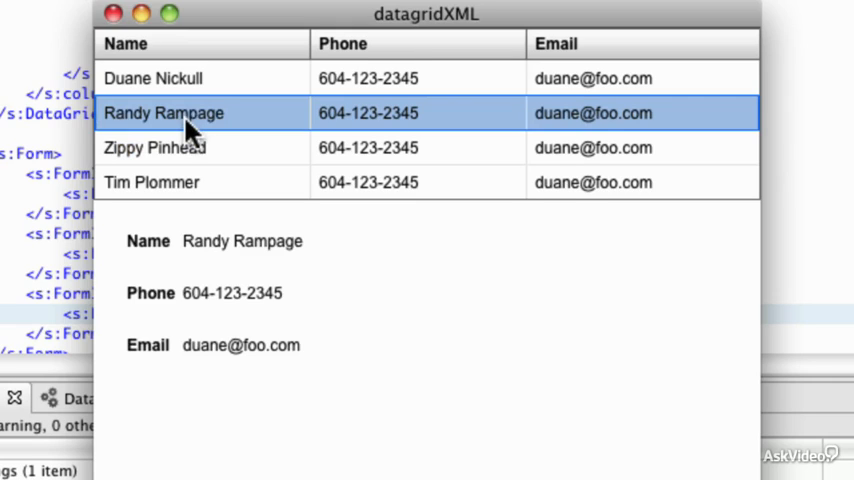
{"action": "mouse_move", "coordinate": [180, 120]}
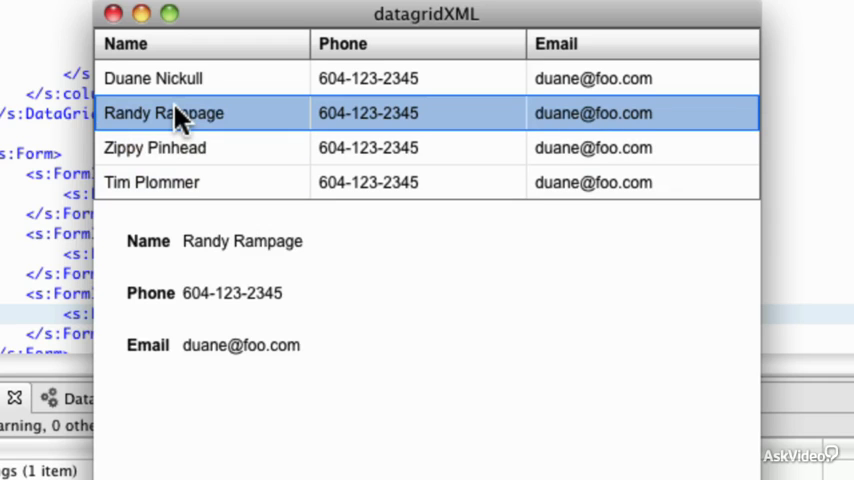